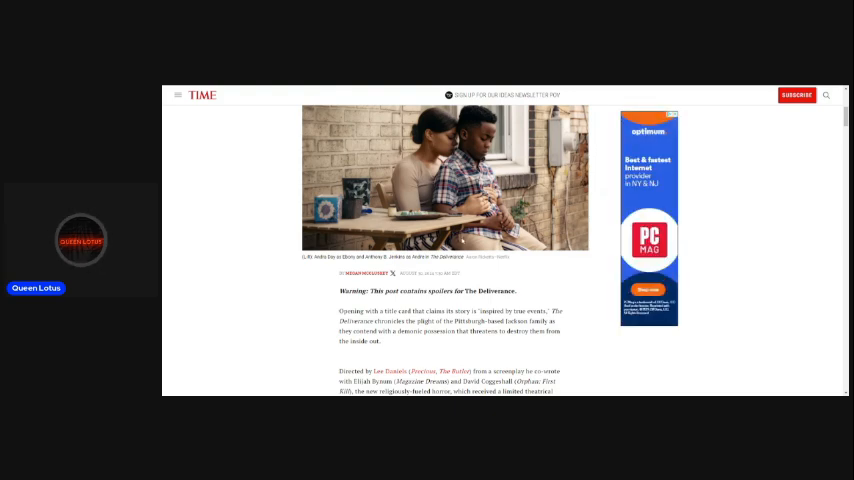
scroll("down", 3)
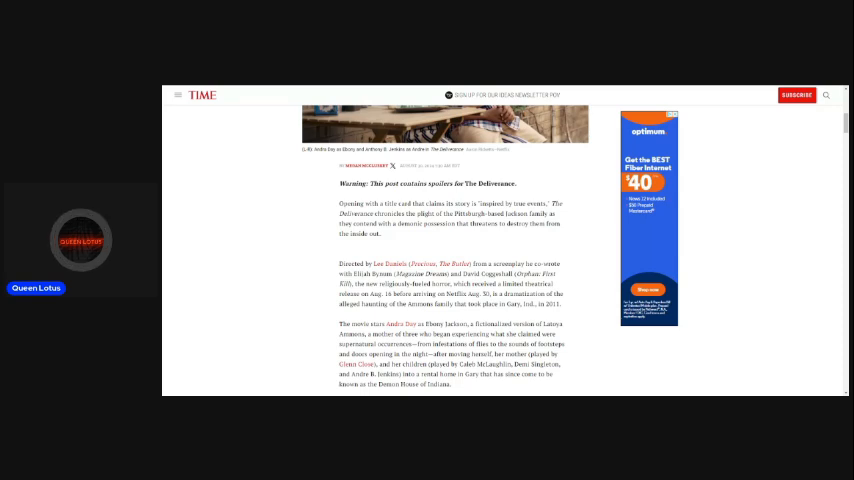
scroll("down", 3)
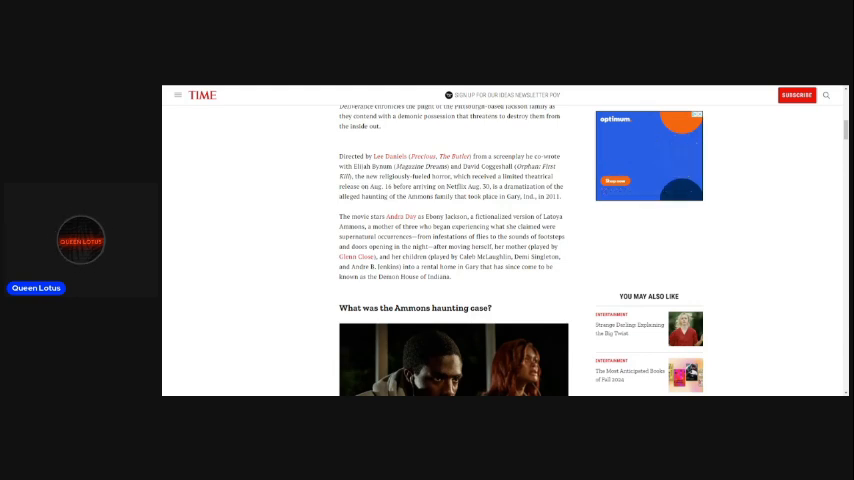
scroll("down", 3)
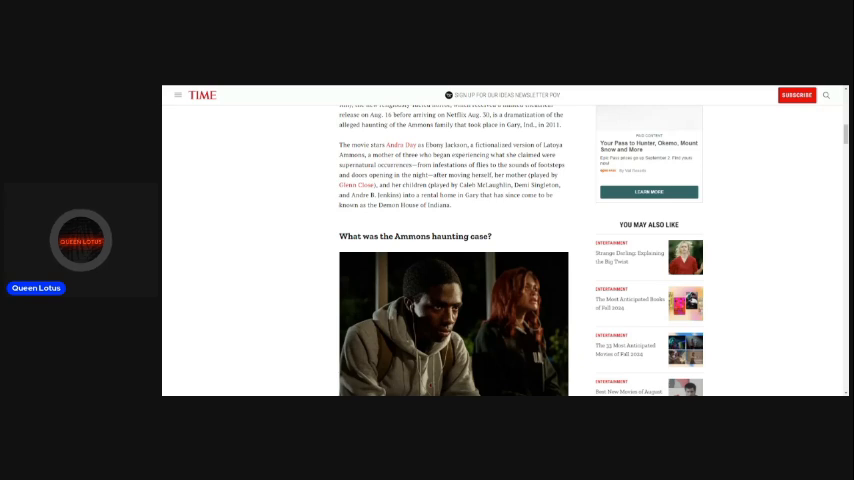
scroll("down", 3)
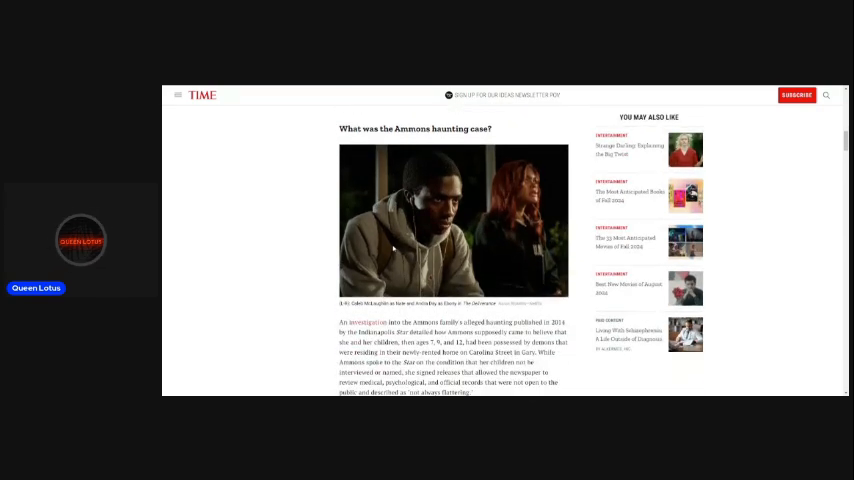
scroll("down", 3)
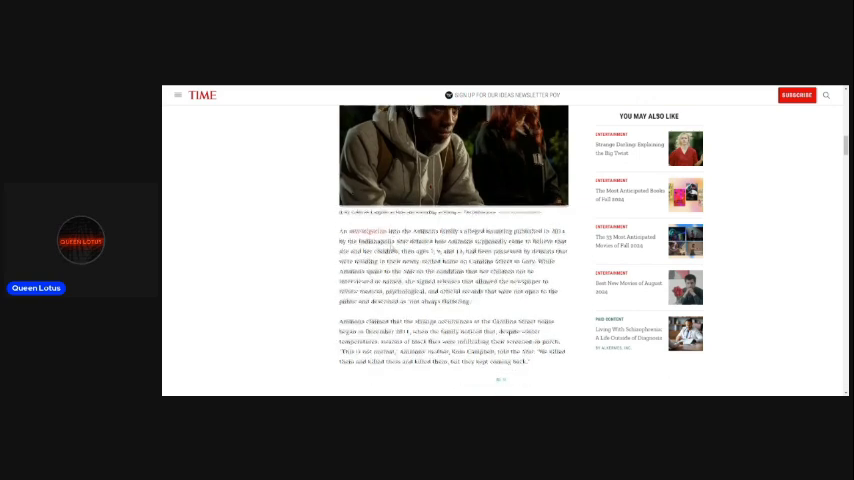
scroll("down", 3)
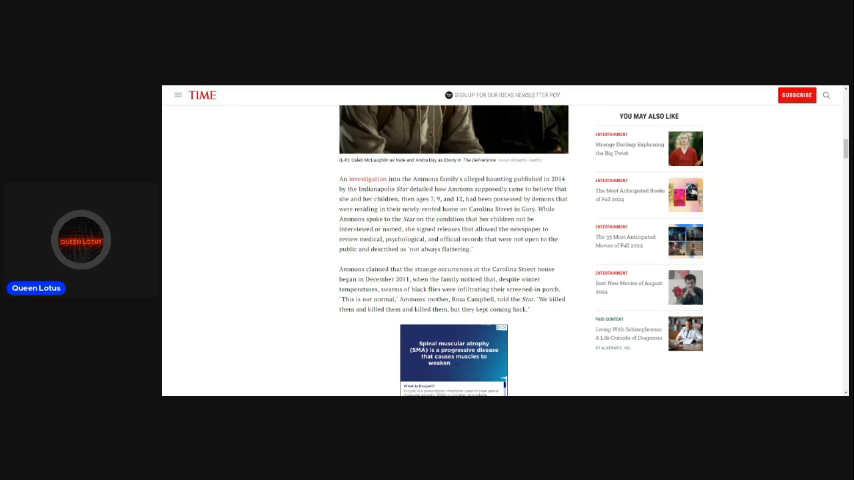
scroll("down", 3)
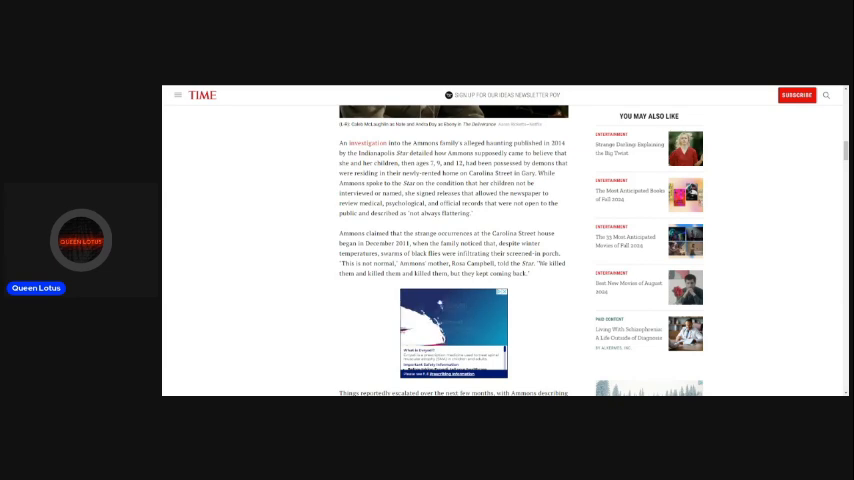
scroll("down", 3)
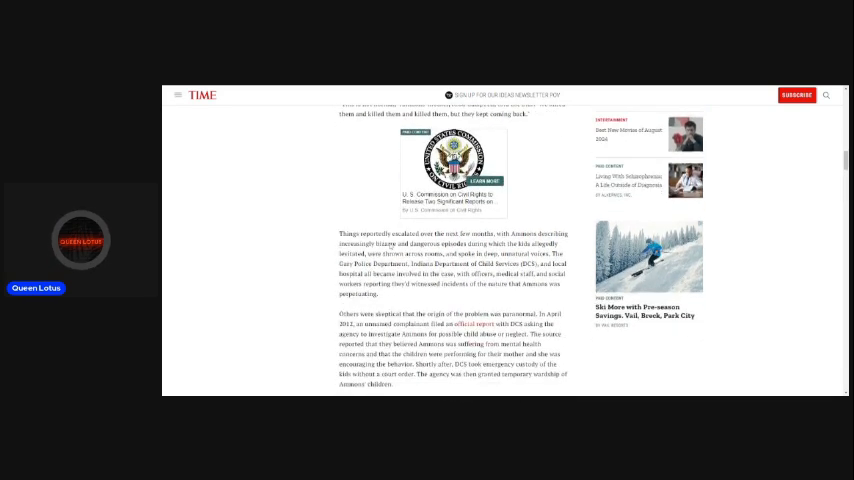
scroll("down", 3)
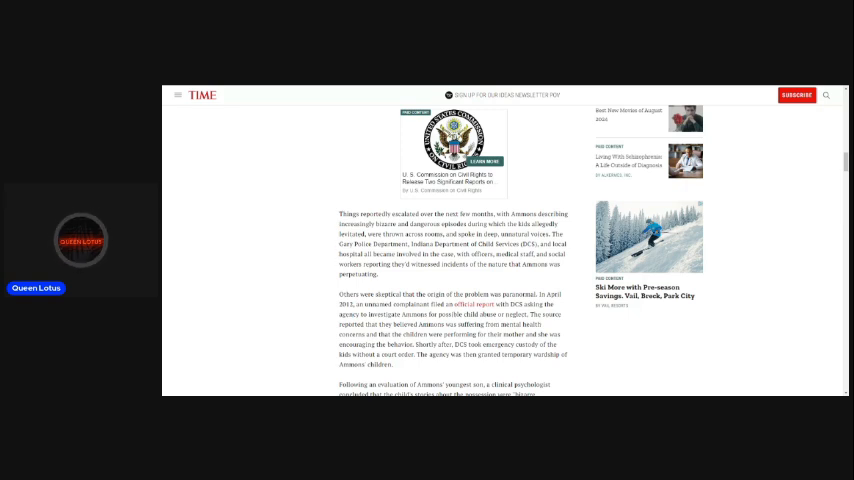
scroll("down", 3)
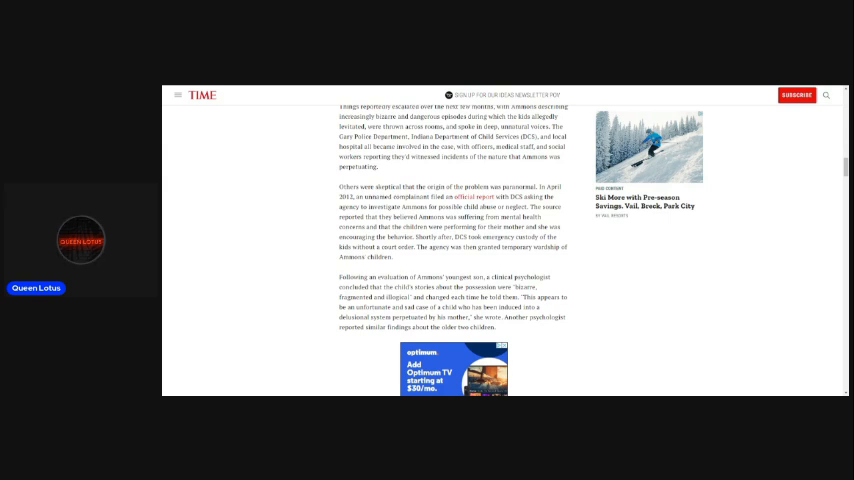
scroll("down", 3)
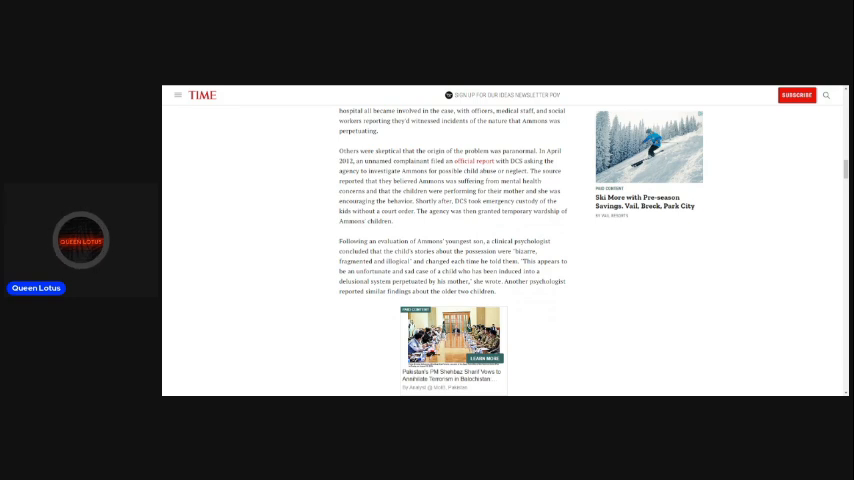
scroll("down", 3)
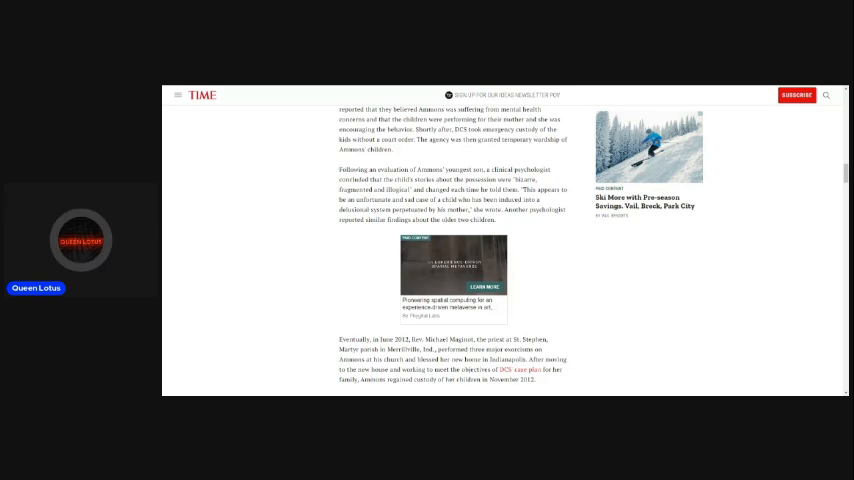
scroll("down", 3)
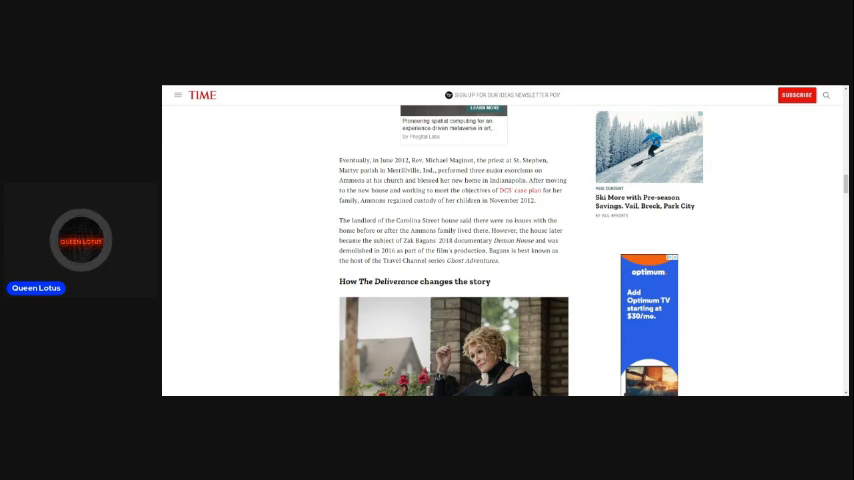
scroll("down", 3)
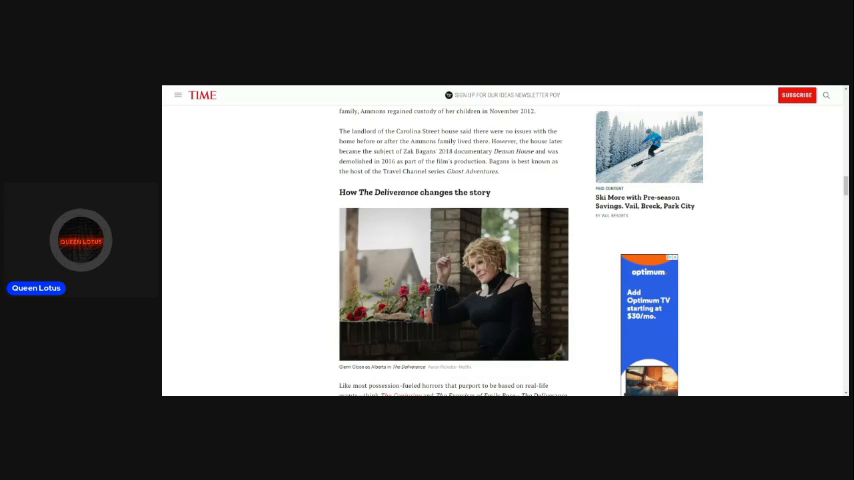
scroll("down", 3)
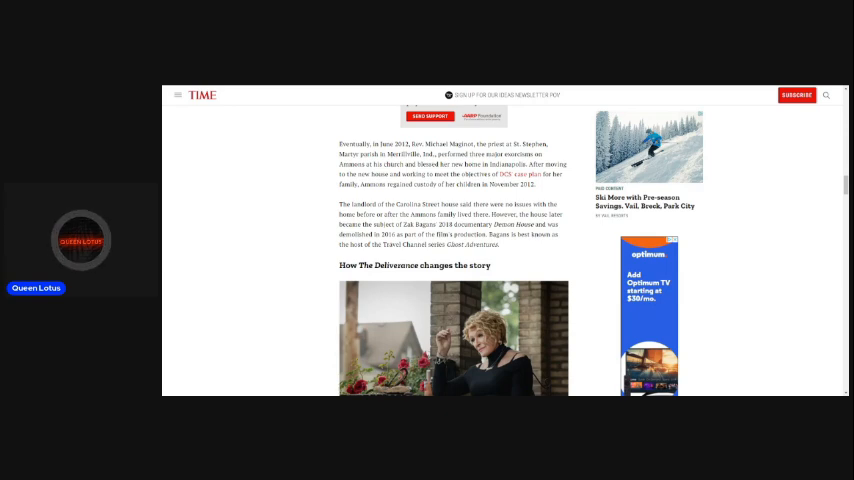
scroll("down", 3)
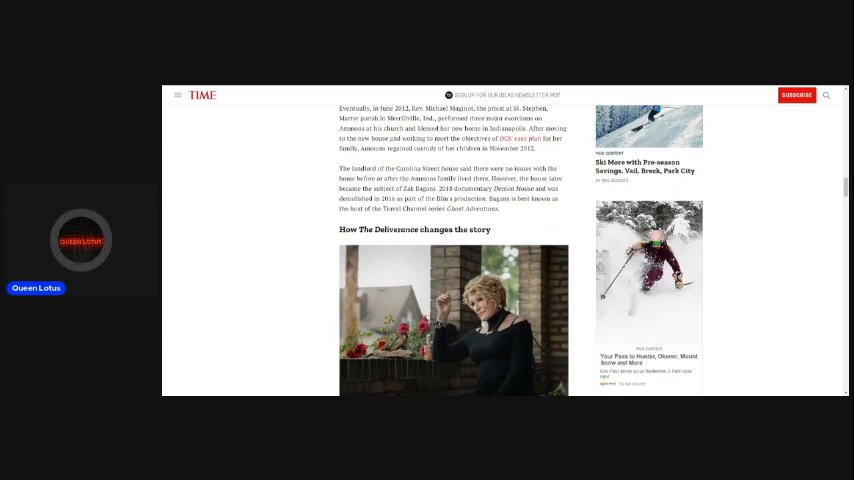
scroll("down", 3)
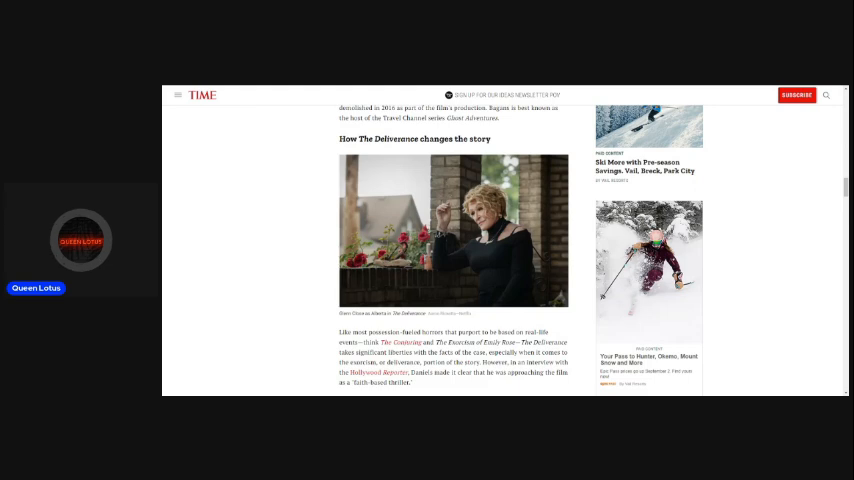
scroll("down", 3)
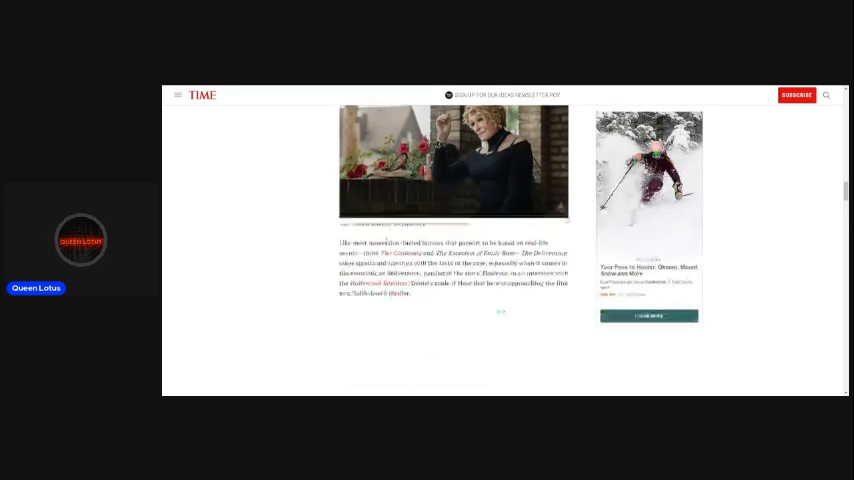
scroll("down", 3)
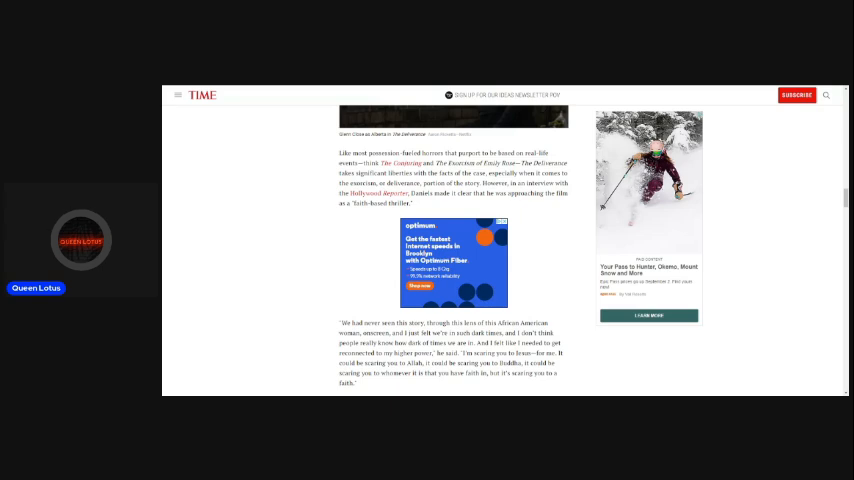
scroll("down", 3)
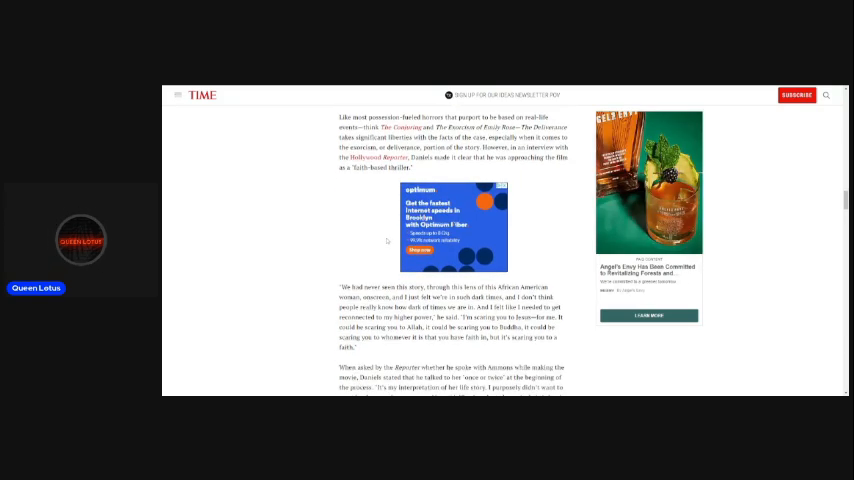
scroll("down", 3)
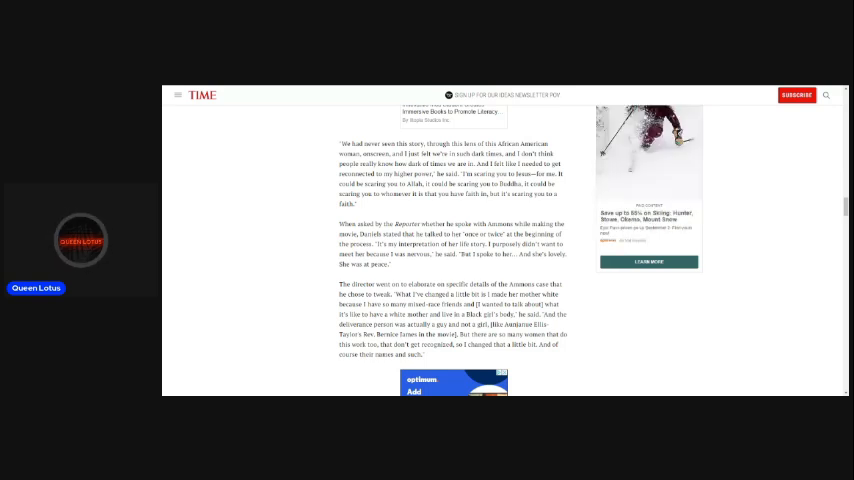
scroll("down", 3)
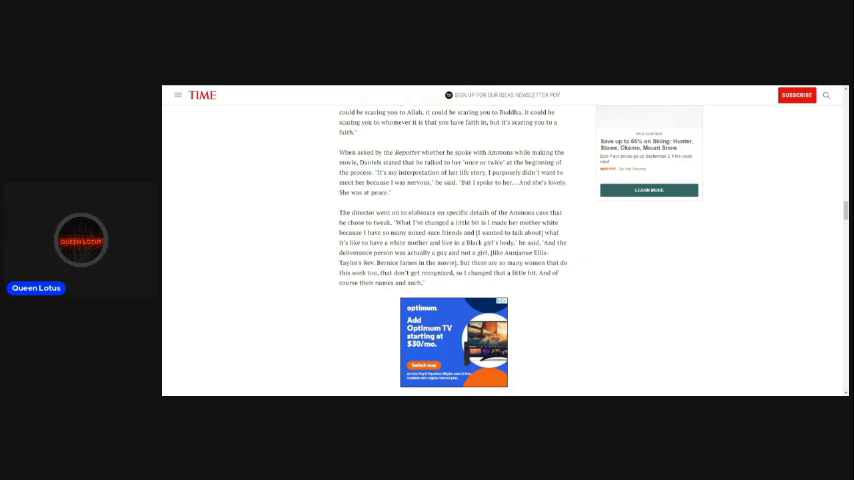
scroll("down", 3)
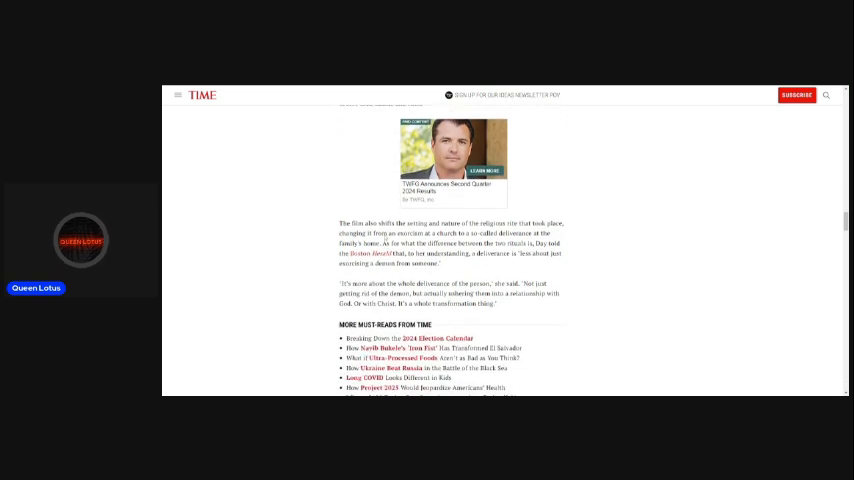
scroll("down", 3)
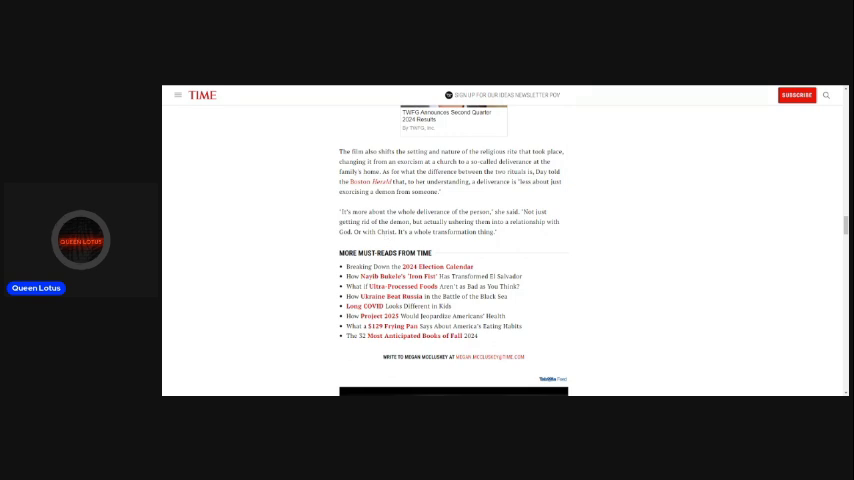
scroll("down", 3)
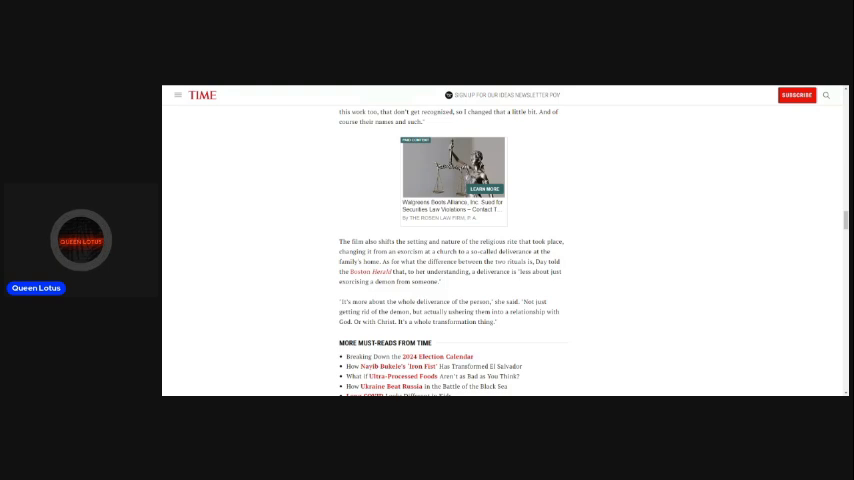
mouse_move(378, 216)
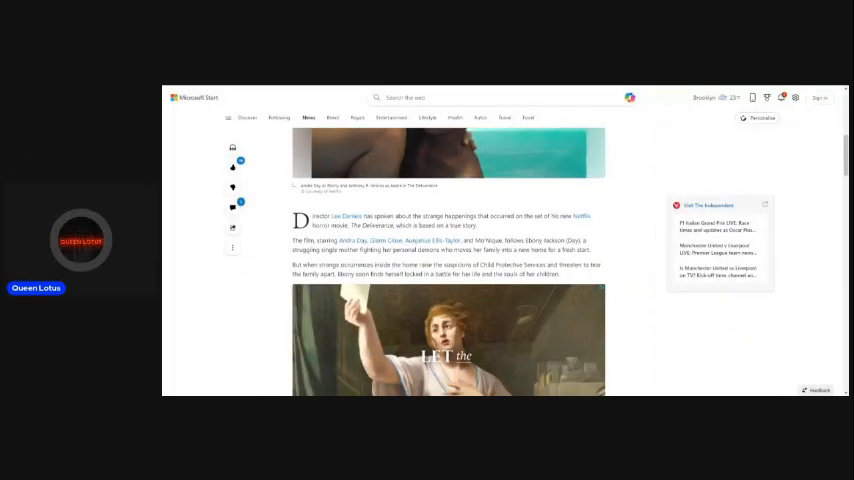
scroll("down", 3)
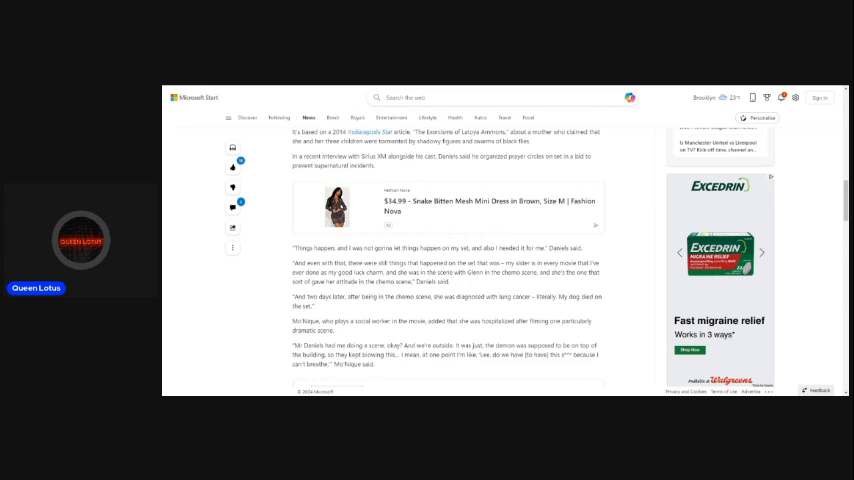
scroll("down", 3)
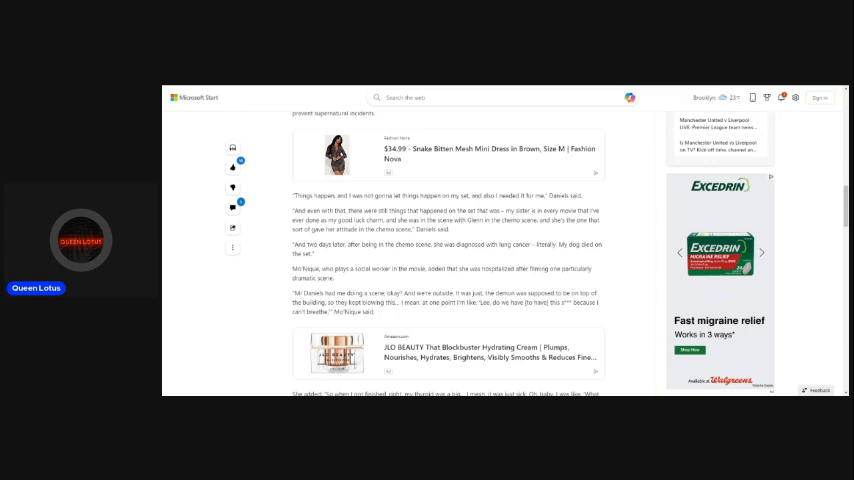
scroll("down", 3)
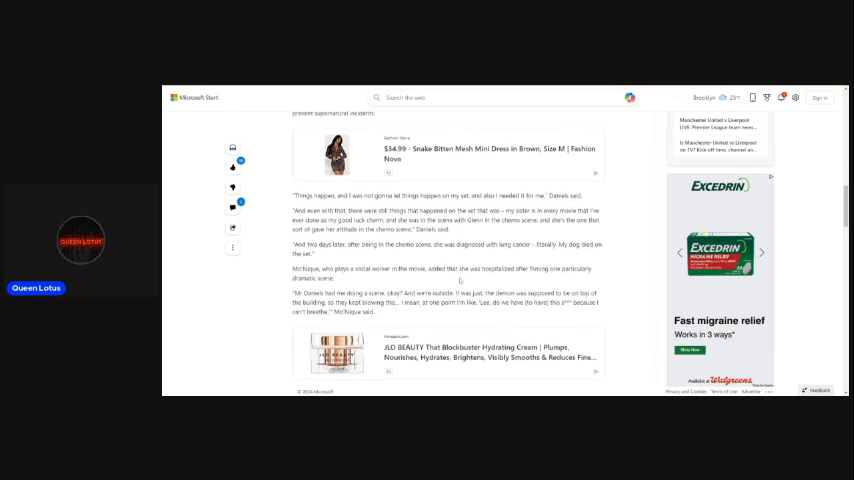
scroll("down", 3)
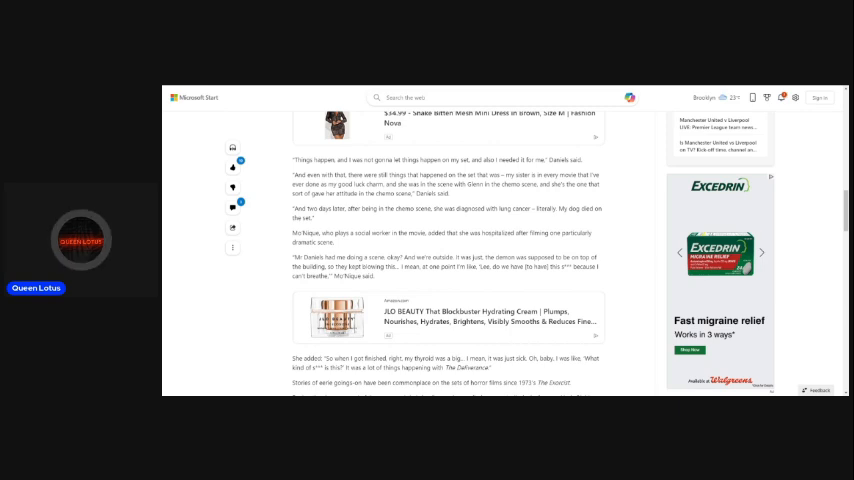
scroll("down", 3)
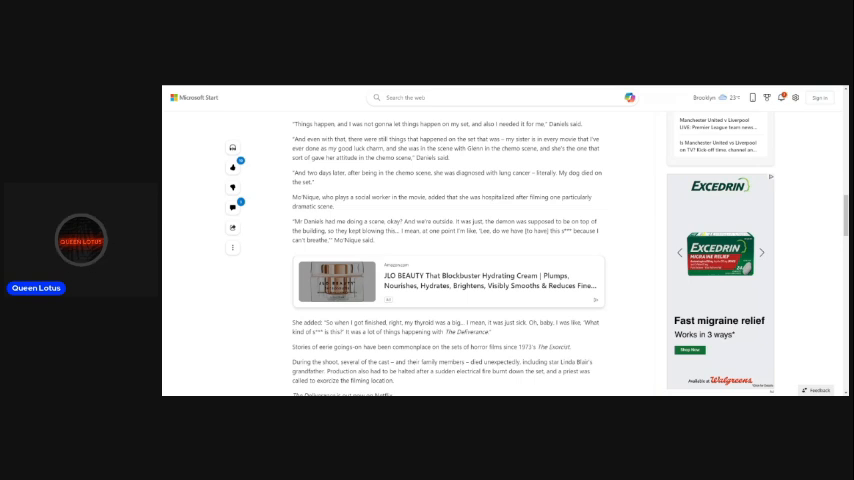
scroll("down", 3)
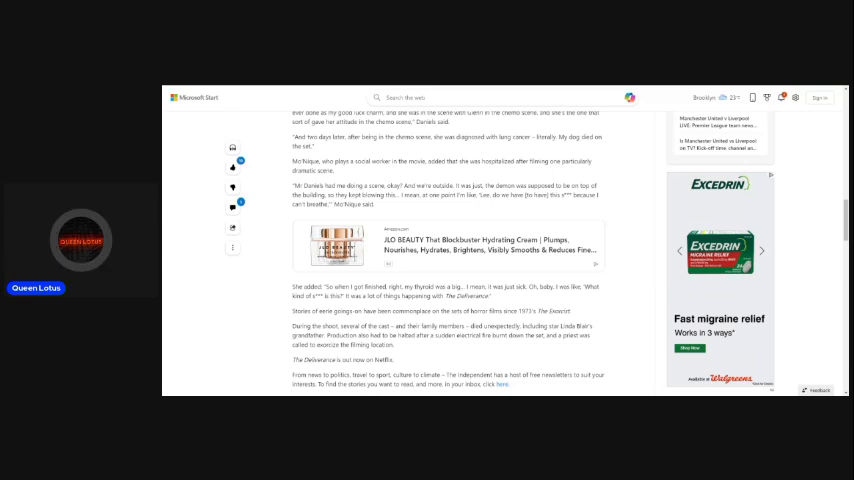
scroll("down", 3)
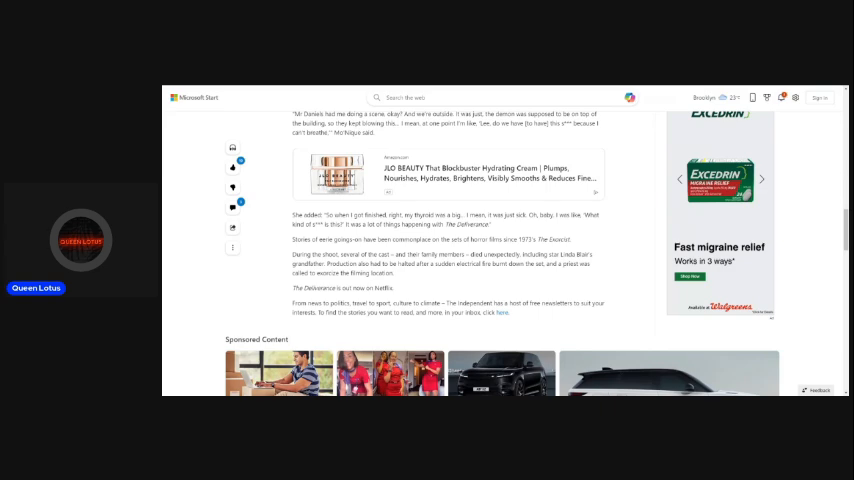
scroll("down", 3)
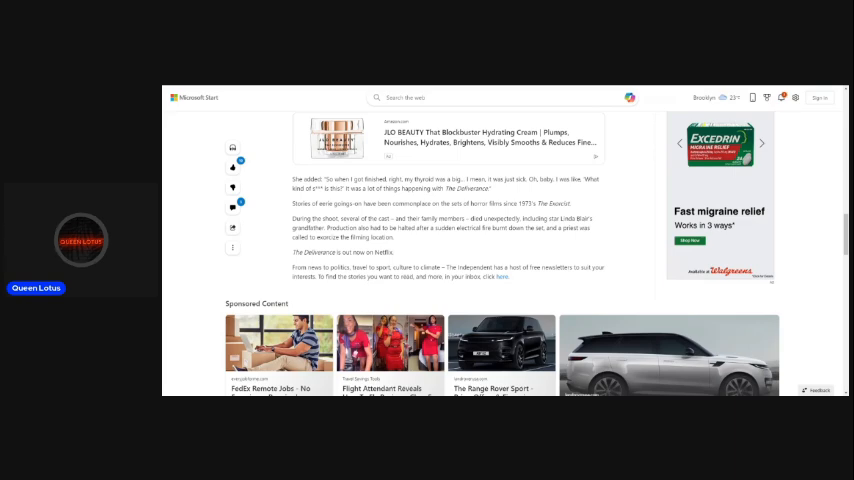
scroll("down", 3)
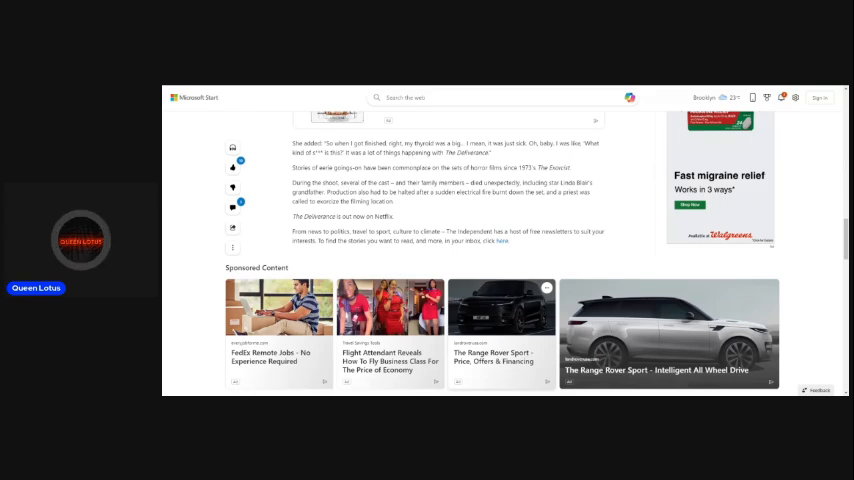
scroll("down", 3)
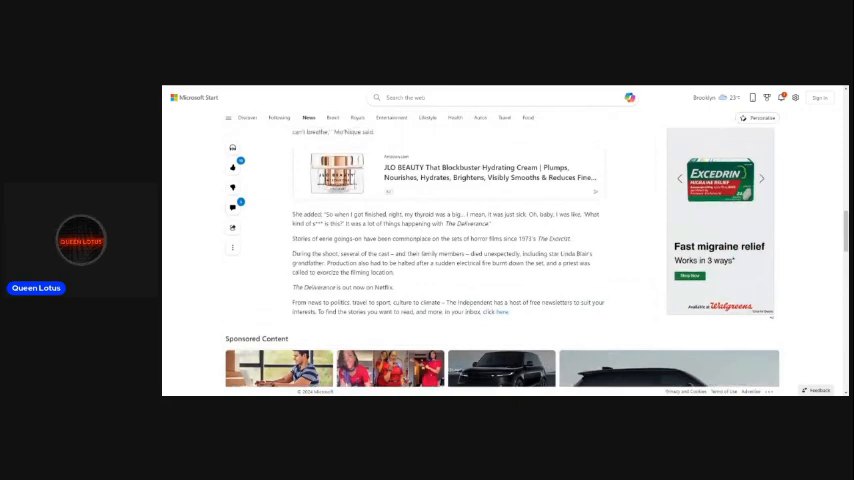
scroll("down", 3)
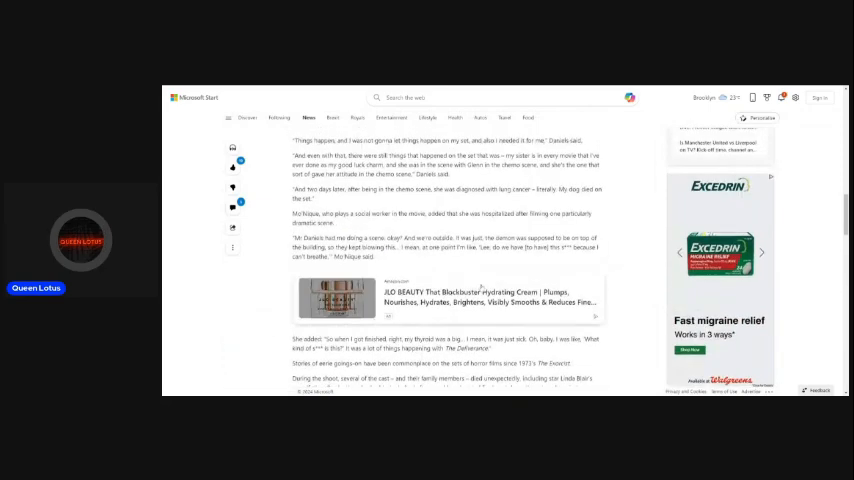